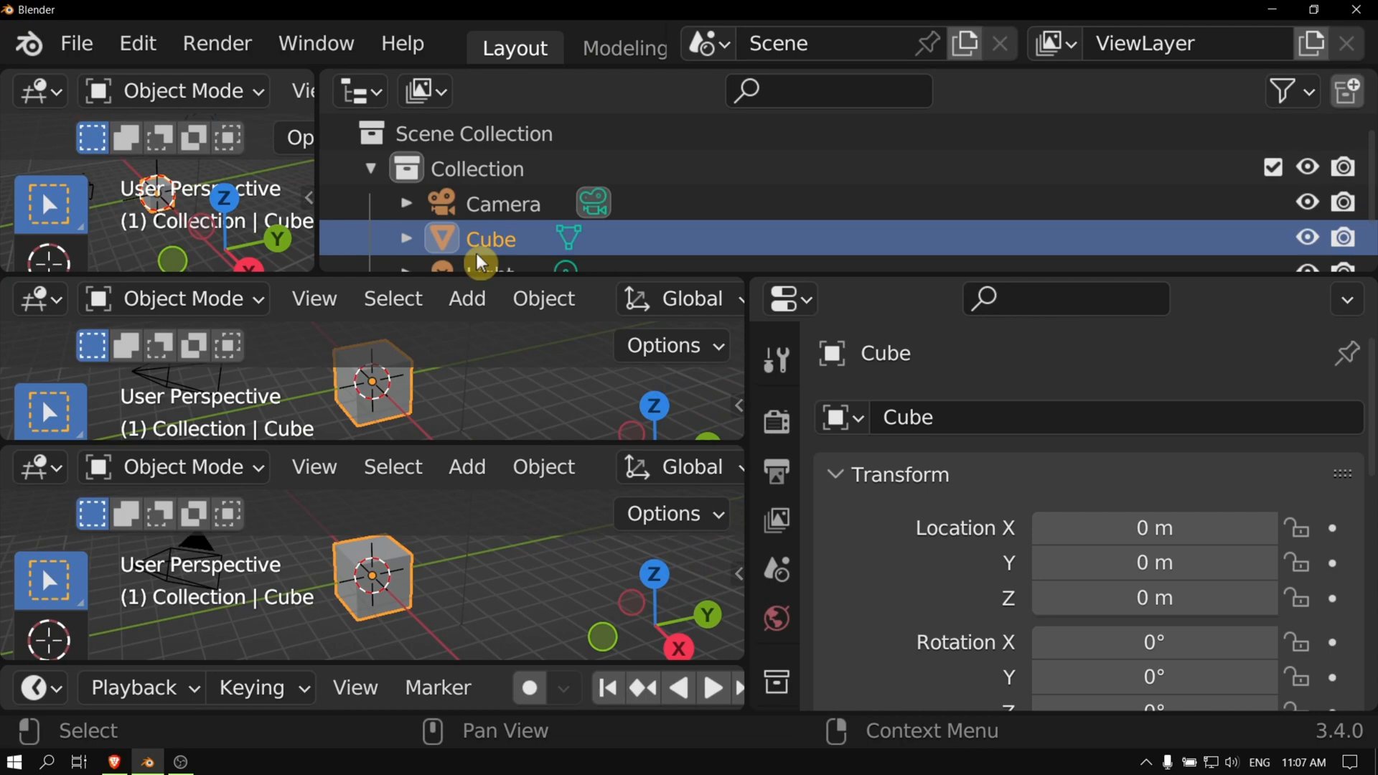
- Load Factory Settings via File > Defaults and confirm, restoring the default single-viewport layout
click(76, 43)
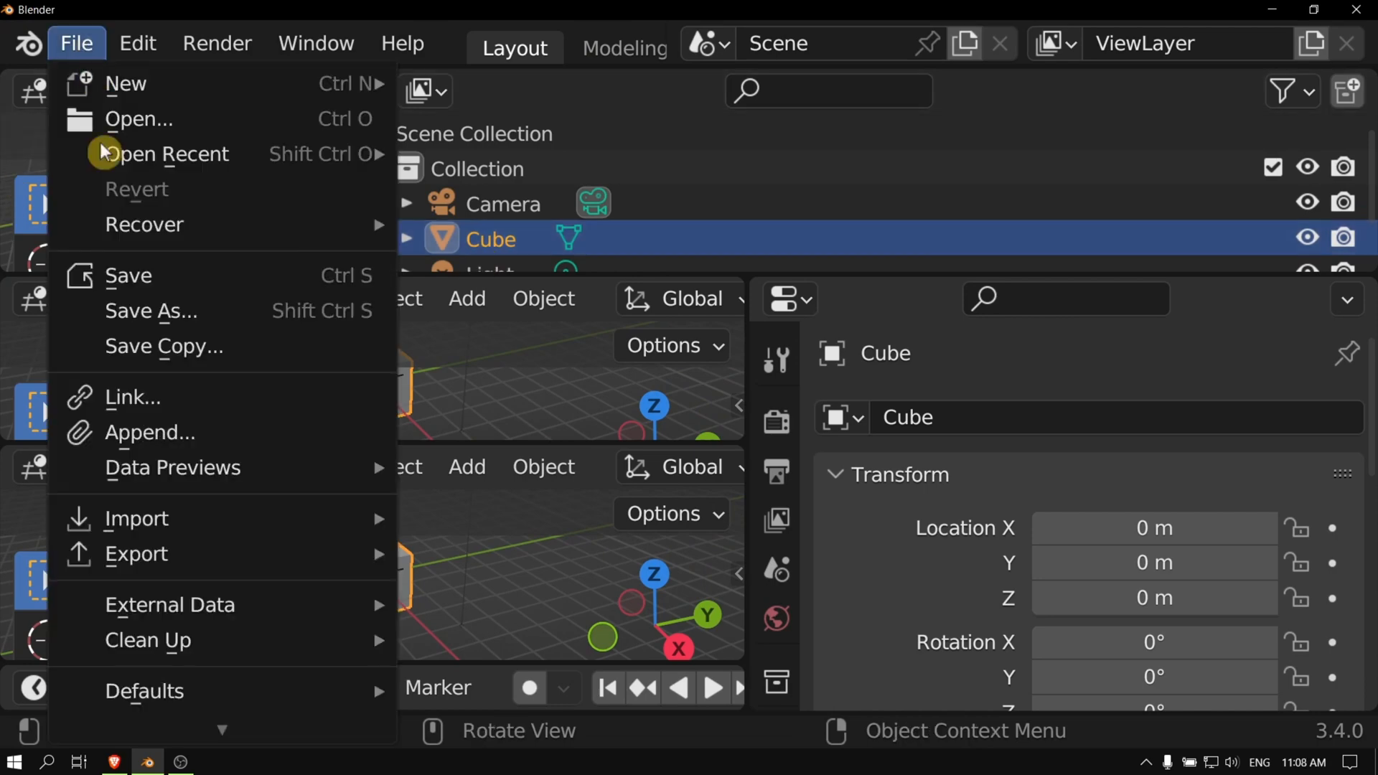
mouse_move(144, 690)
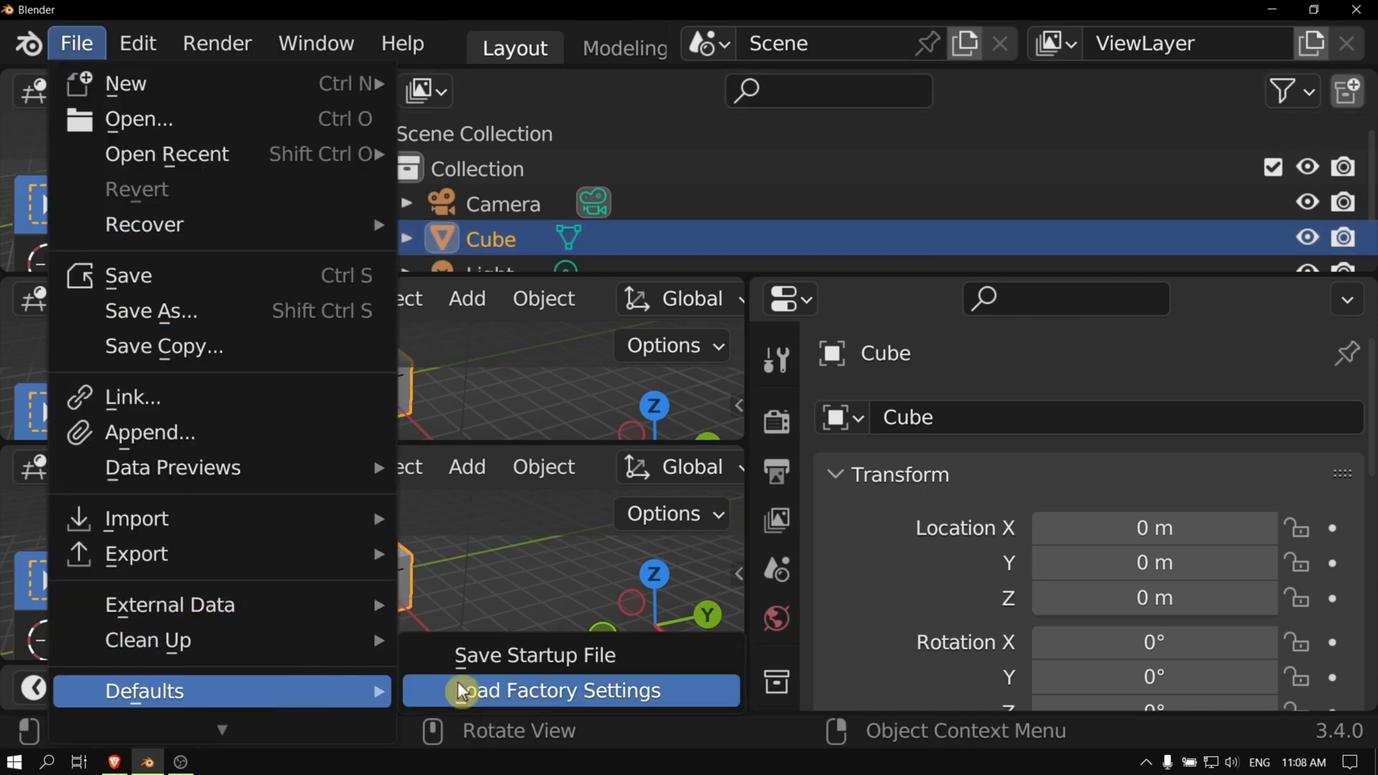
click(568, 691)
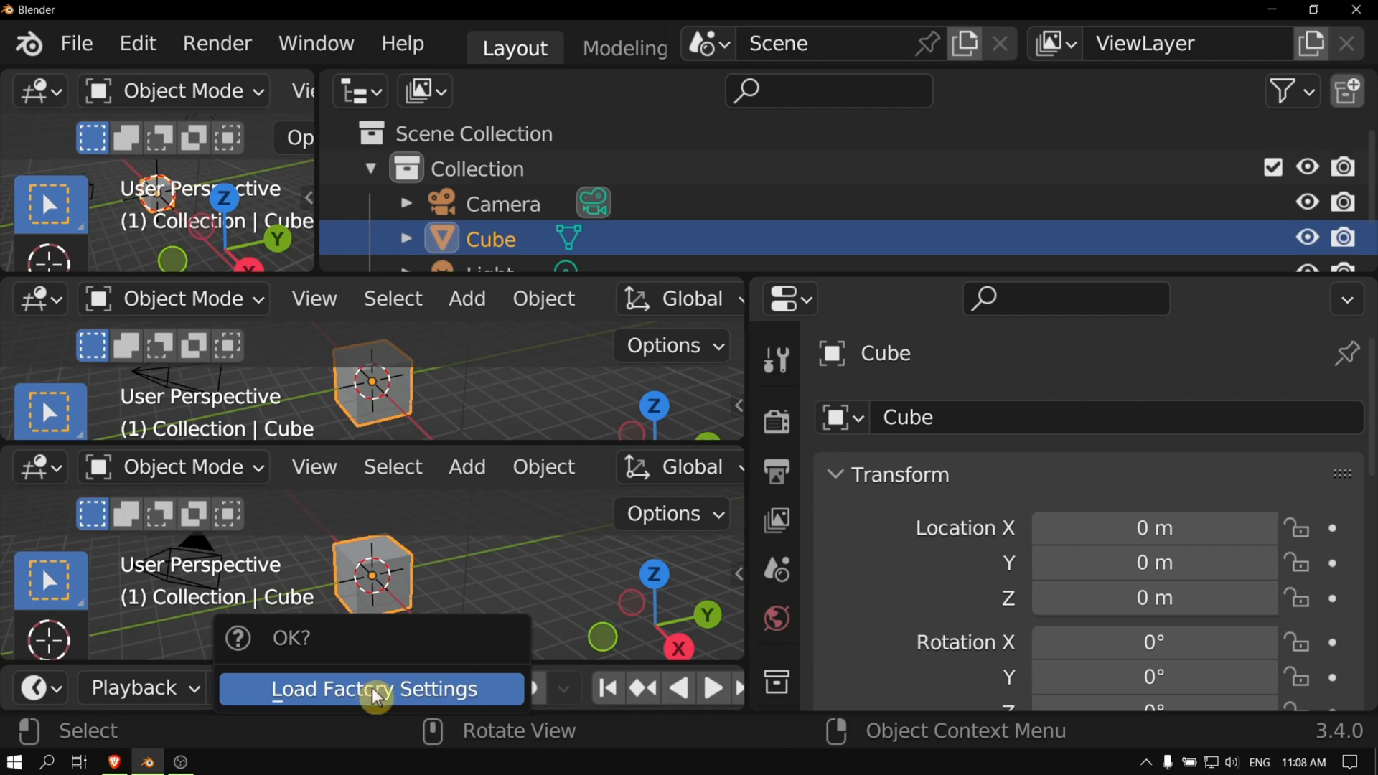
click(370, 694)
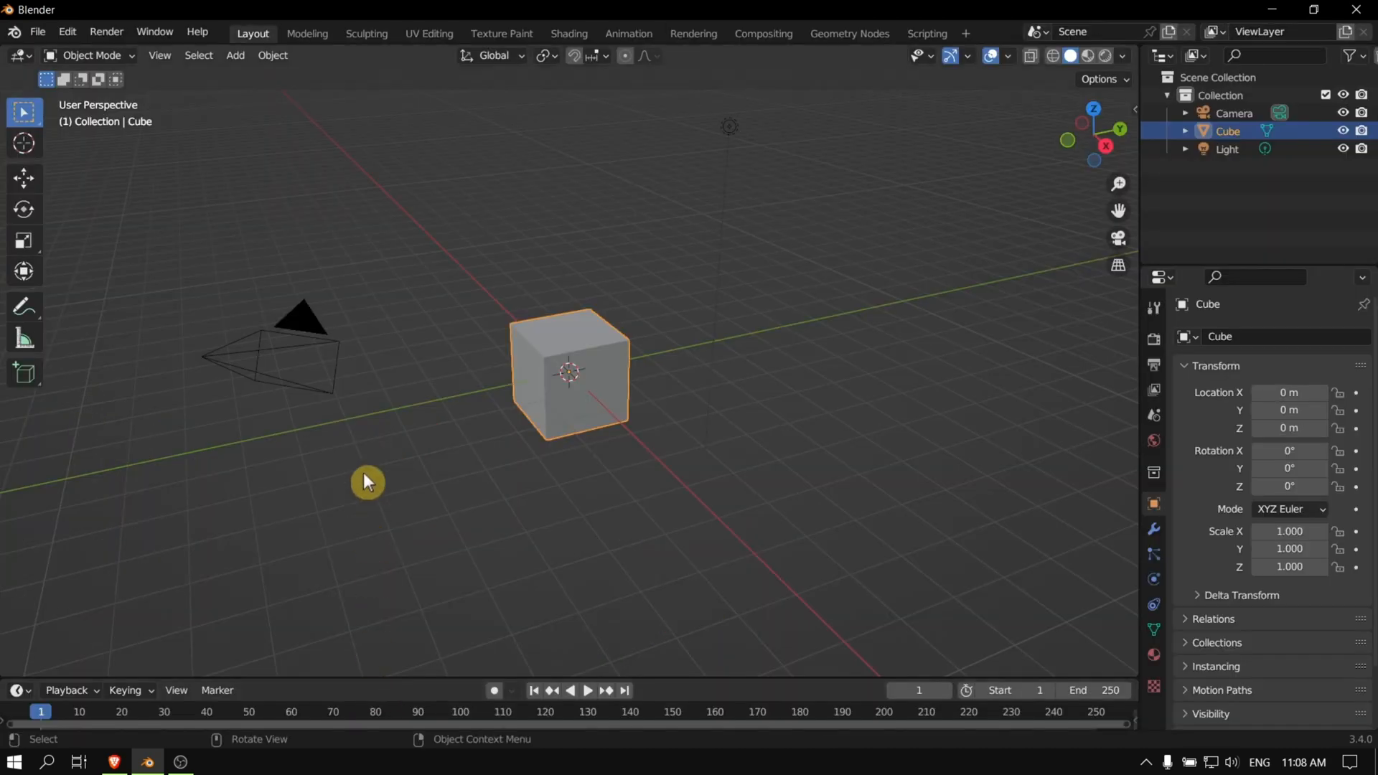
mouse_move(634, 197)
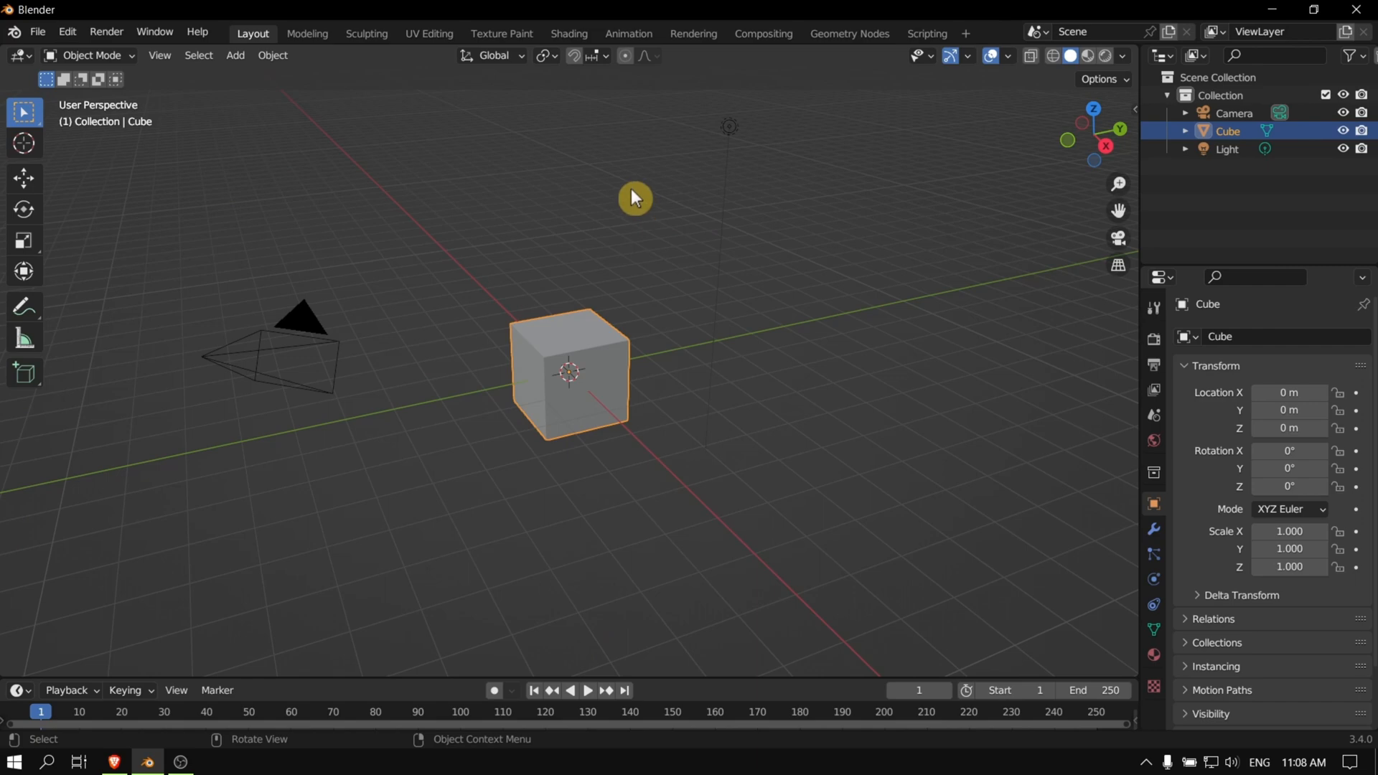